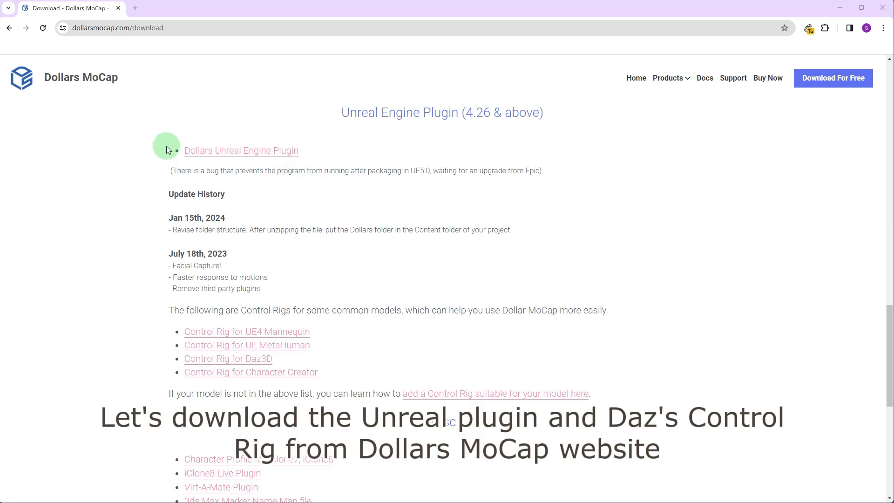
mouse_move(382, 368)
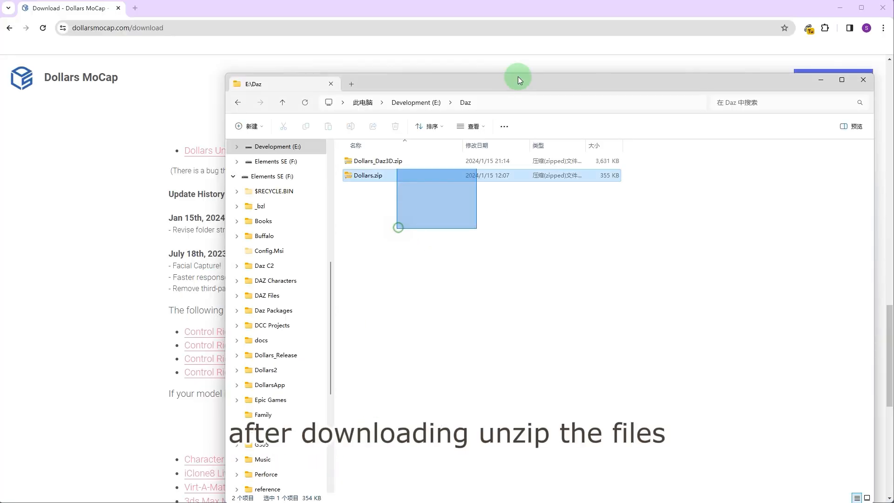
Step: Extract the downloaded Dollars Unreal plugin and Daz3D control rig zip archives
right_click(368, 175)
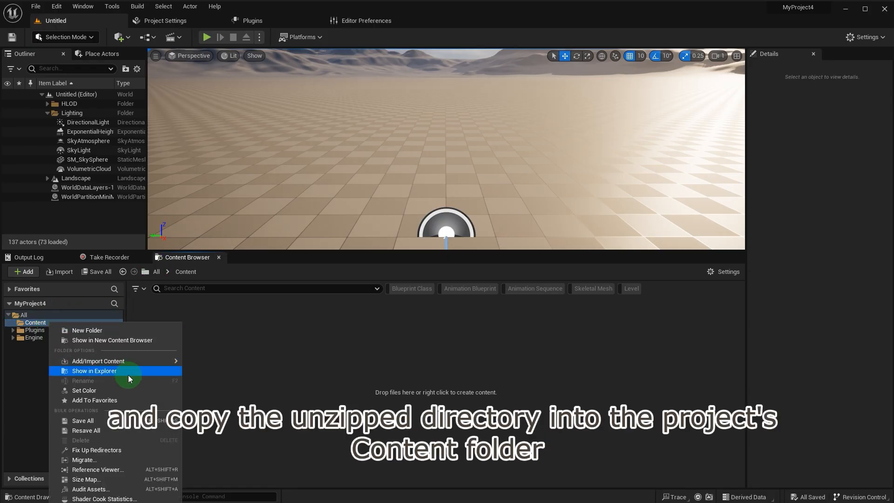
Step: Copy the unzipped Dollars folders into Content and browse the Dollars_Daz3D rig and anim blueprints
click(94, 371)
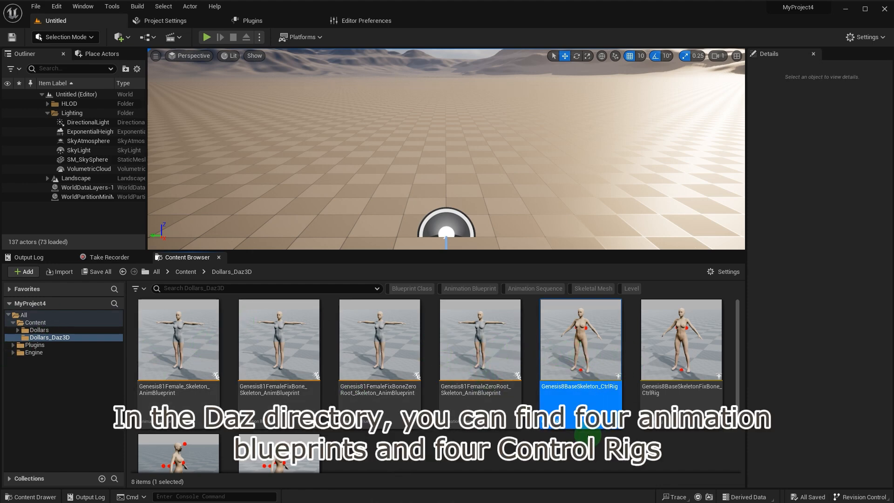
click(165, 21)
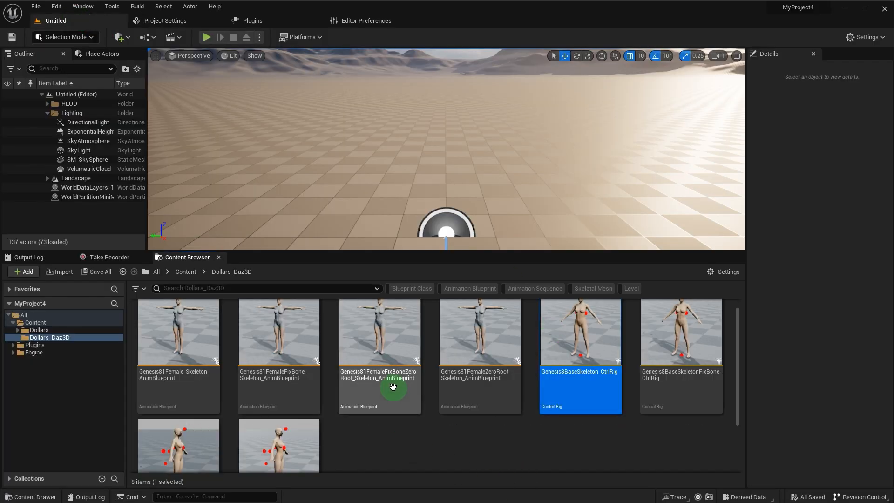
click(378, 334)
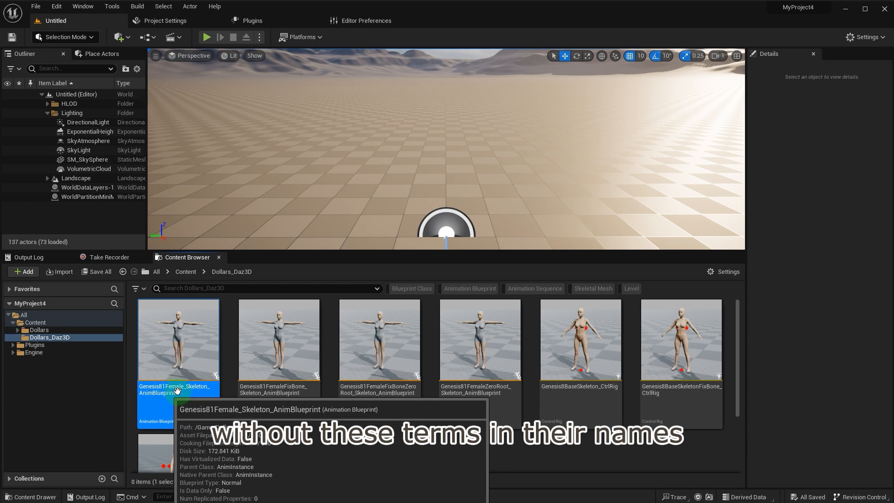
click(580, 339)
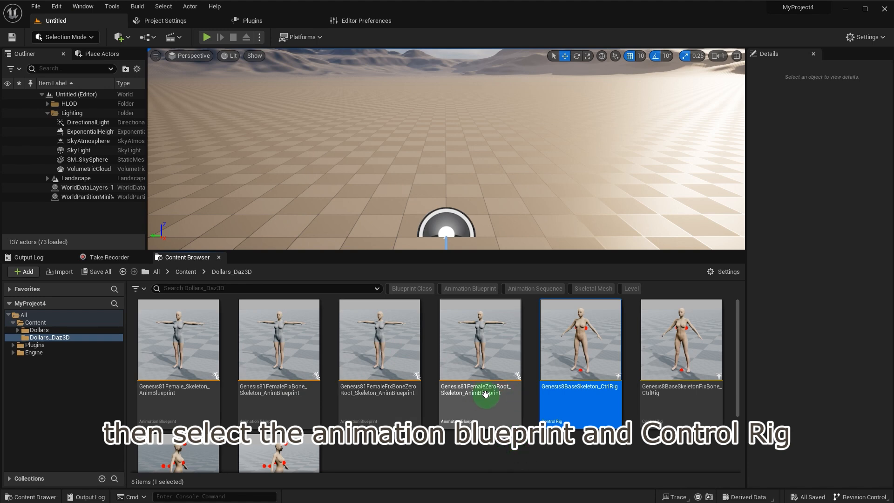
Step: Enable Fix Bone Rotations and Zero Root Rotation in the Daz to Unreal project settings
click(166, 20)
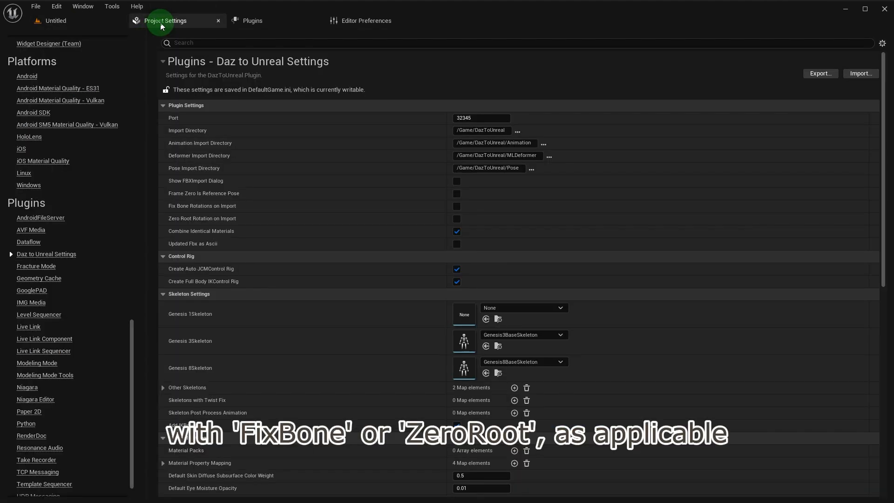
click(457, 206)
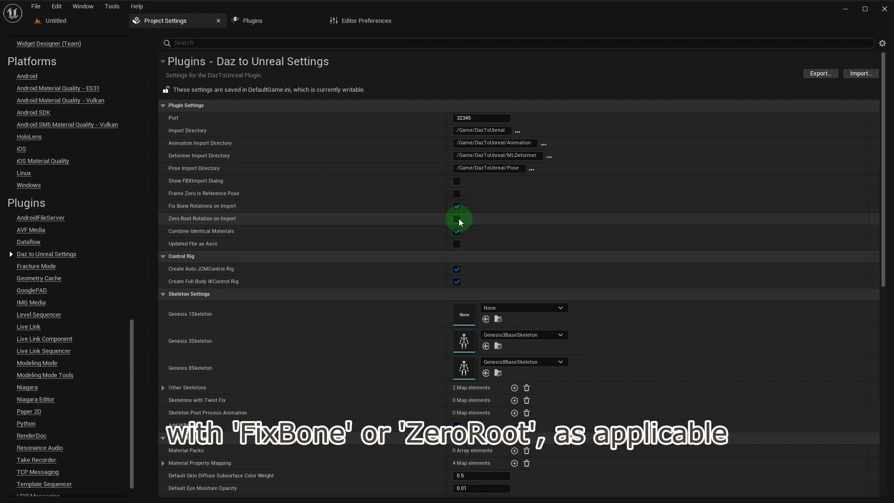
click(457, 218)
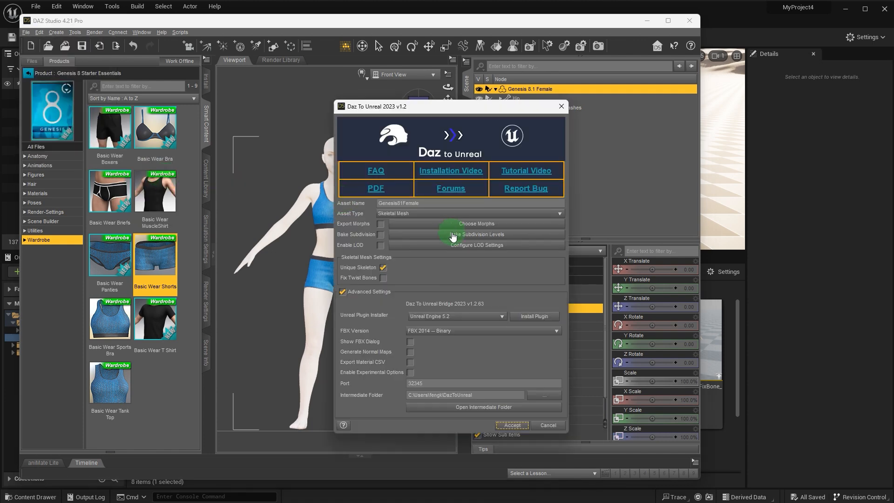
Step: Accept sending Genesis 8.1 Female as a Skeletal Mesh with Unique Skeleton
click(511, 425)
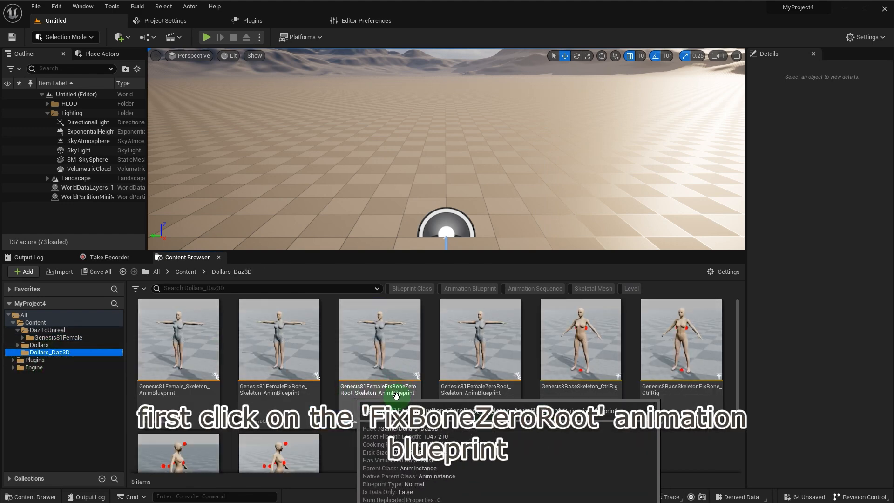
Step: Replace FixBoneZeroRoot's skeleton with Genesis81Female_Skeleton and open the blueprint
click(379, 339)
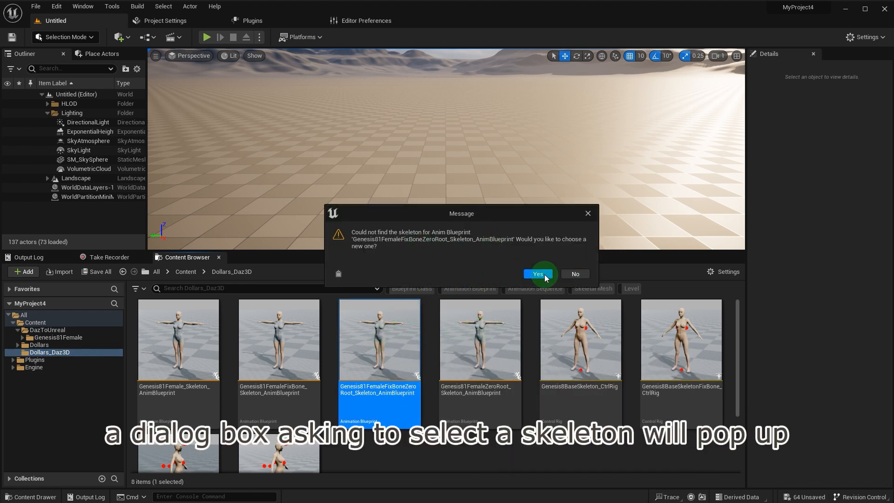
click(536, 274)
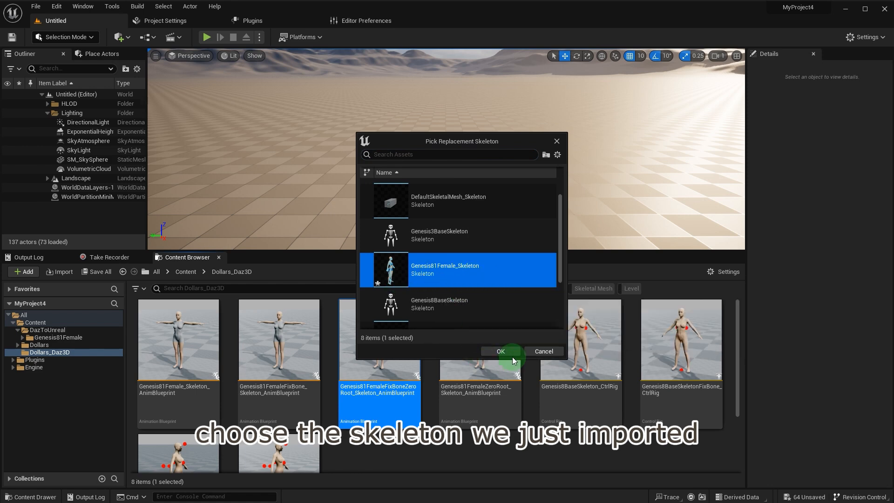
click(500, 351)
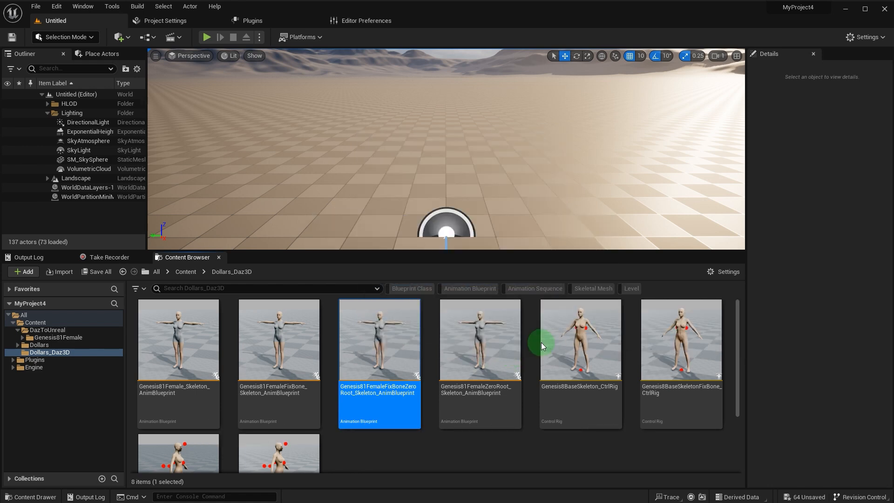
double_click(380, 340)
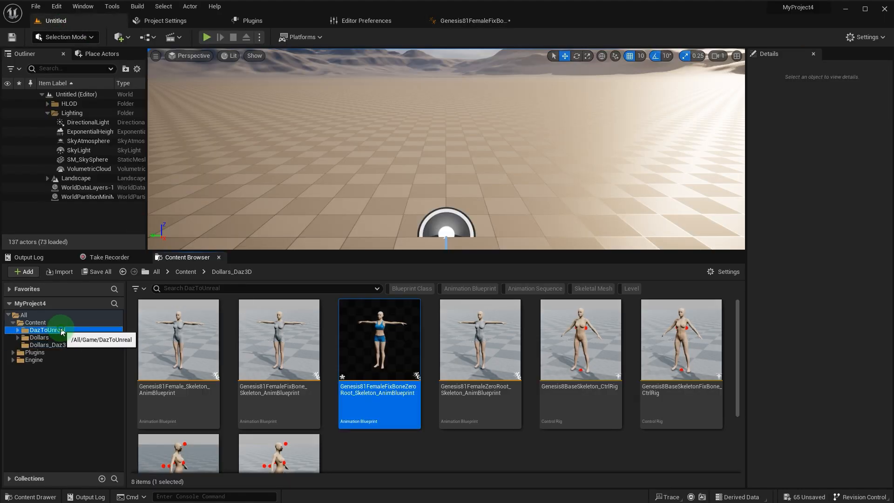
Step: Create NewBlueprint with parent BP_DollarsMoCapActor, found by searching 'mocap', and open it
right_click(704, 334)
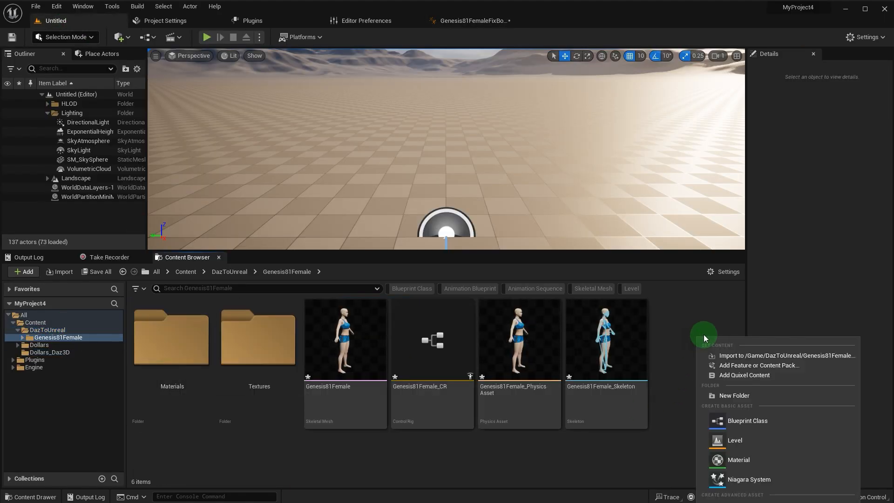
click(747, 420)
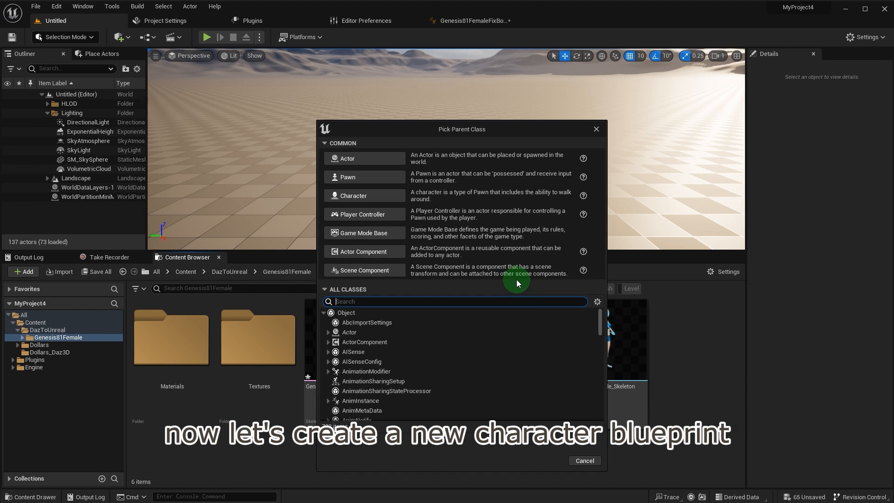
text(mocap)
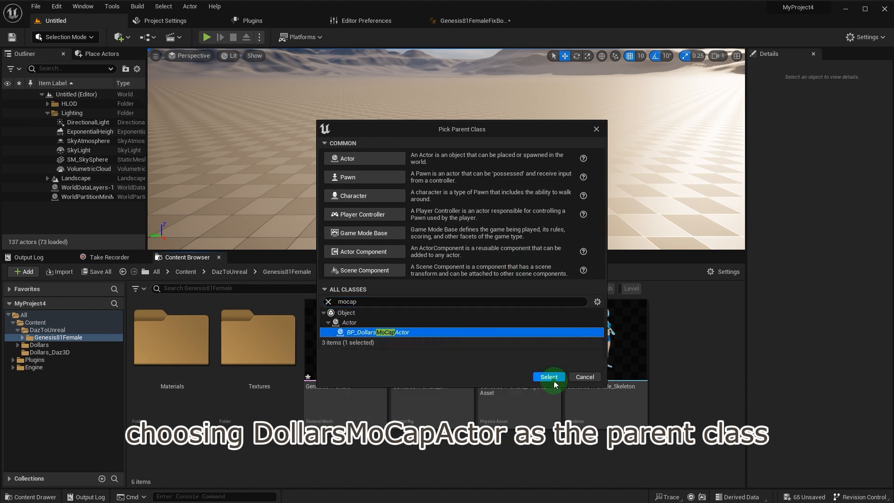
click(548, 377)
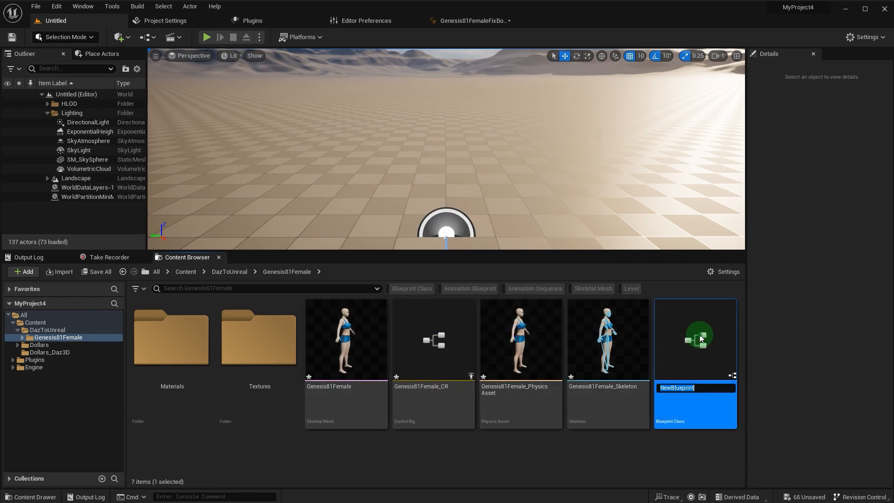
double_click(696, 338)
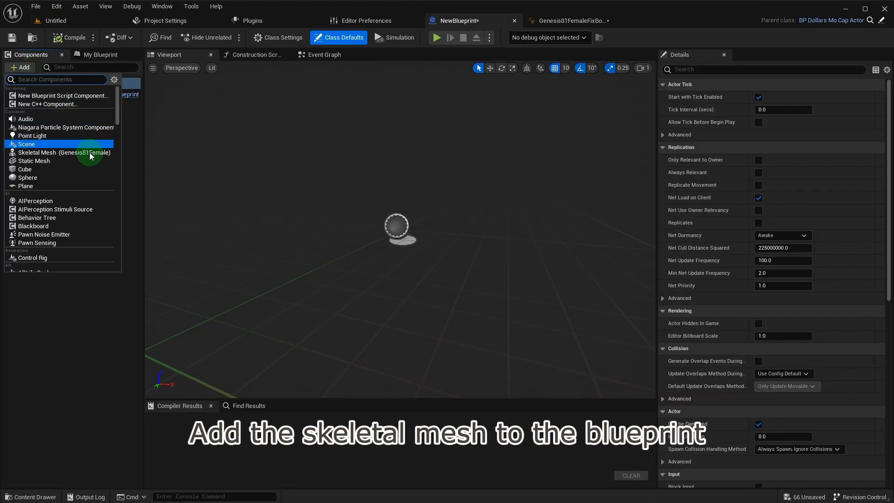
Step: Add a Genesis81Female skeletal mesh component and set its Anim Class to FixBoneZeroRoot
click(63, 153)
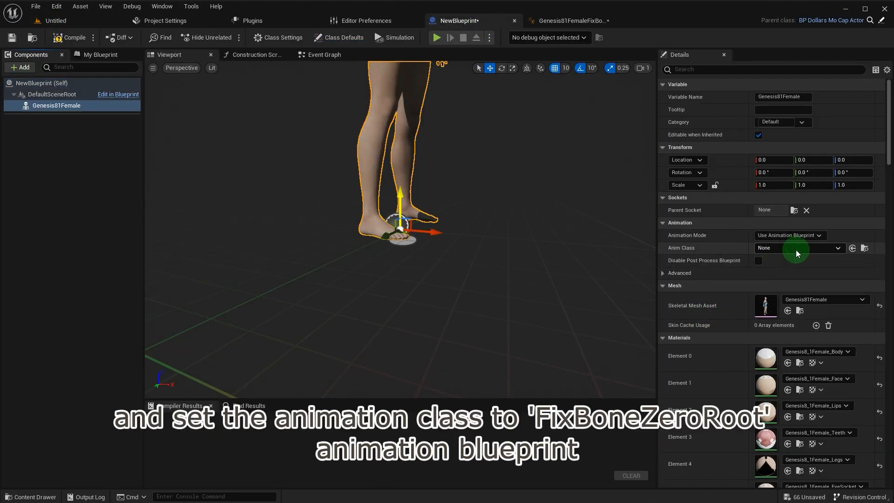
click(797, 248)
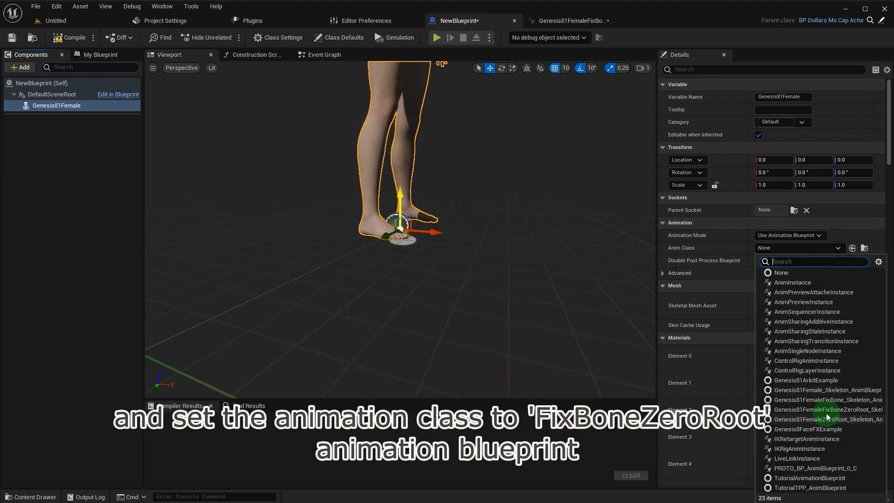
click(826, 409)
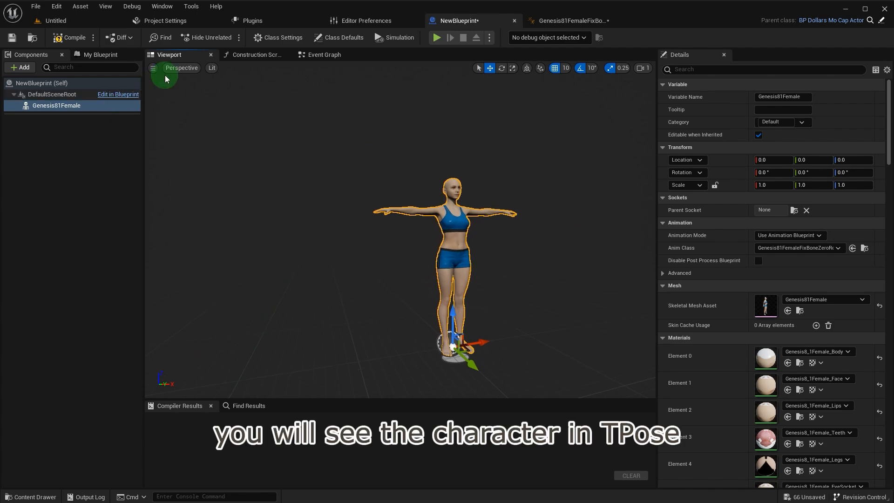
click(69, 37)
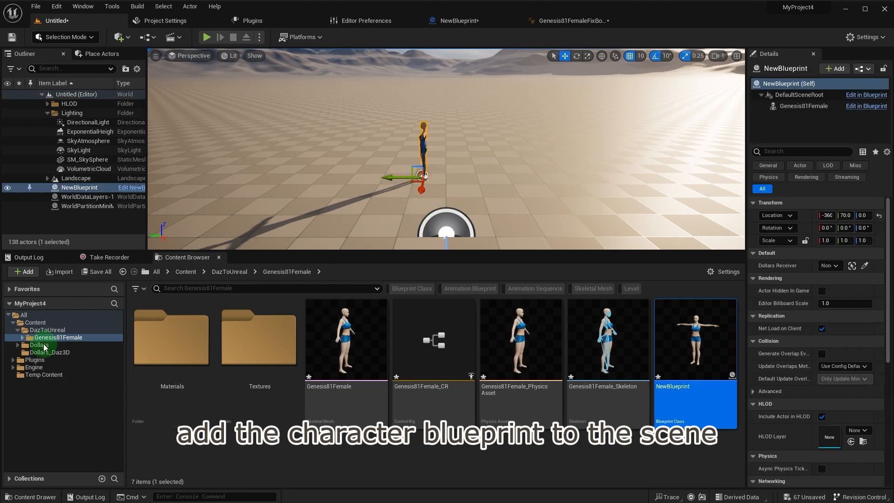
Step: Place NewBlueprint and BP_DollarsReceiver in the level, link the receiver, and Play
click(48, 352)
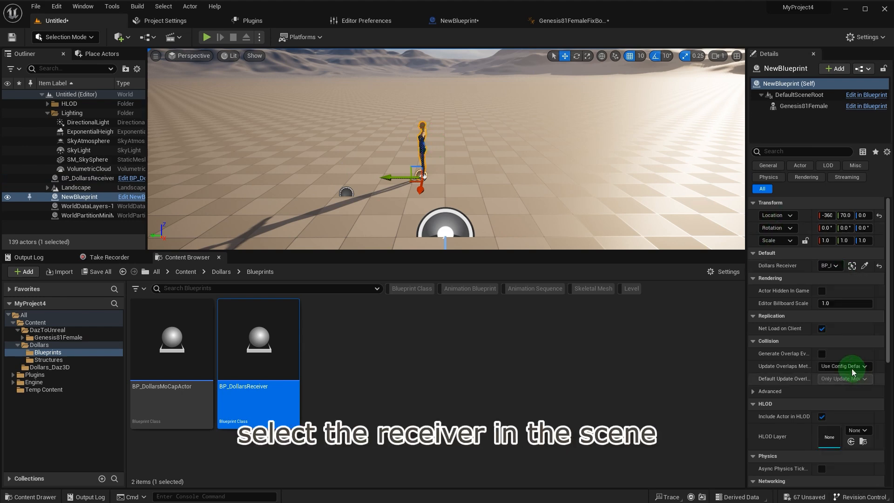
click(207, 38)
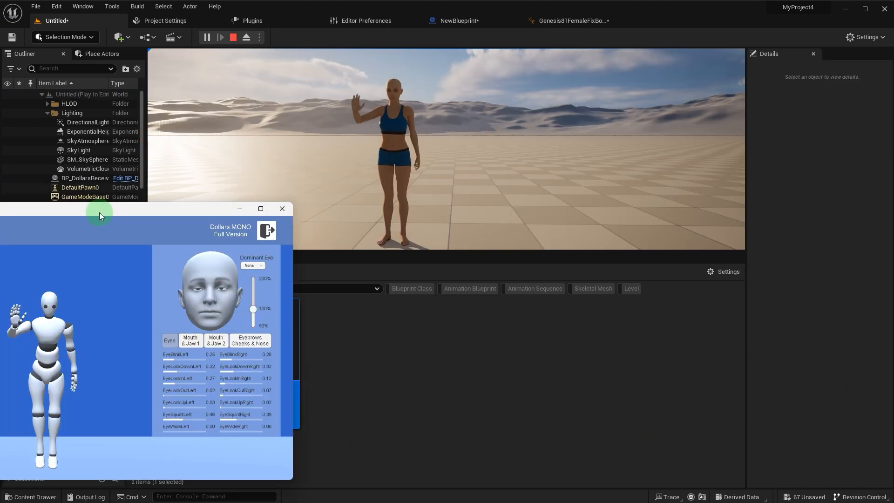